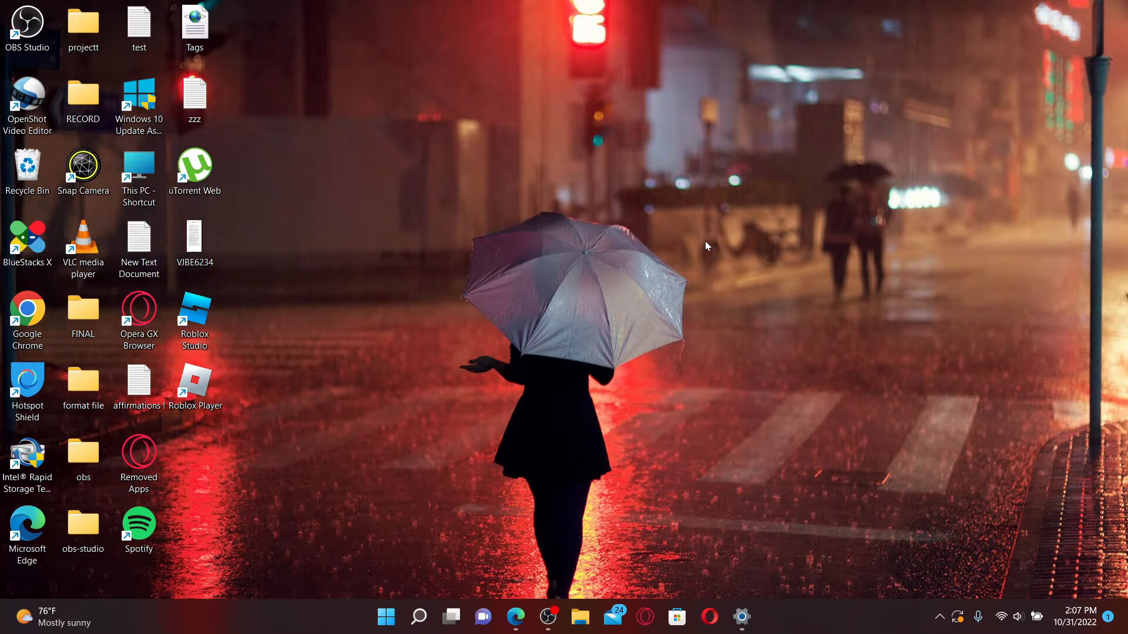
mouse_move(681, 252)
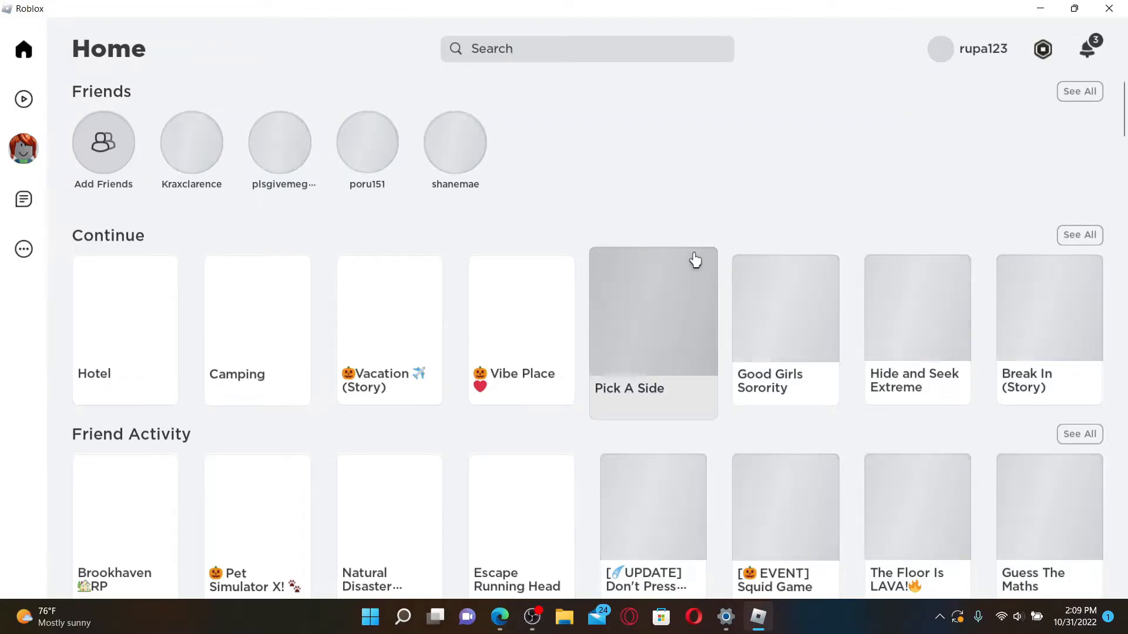
mouse_move(68, 274)
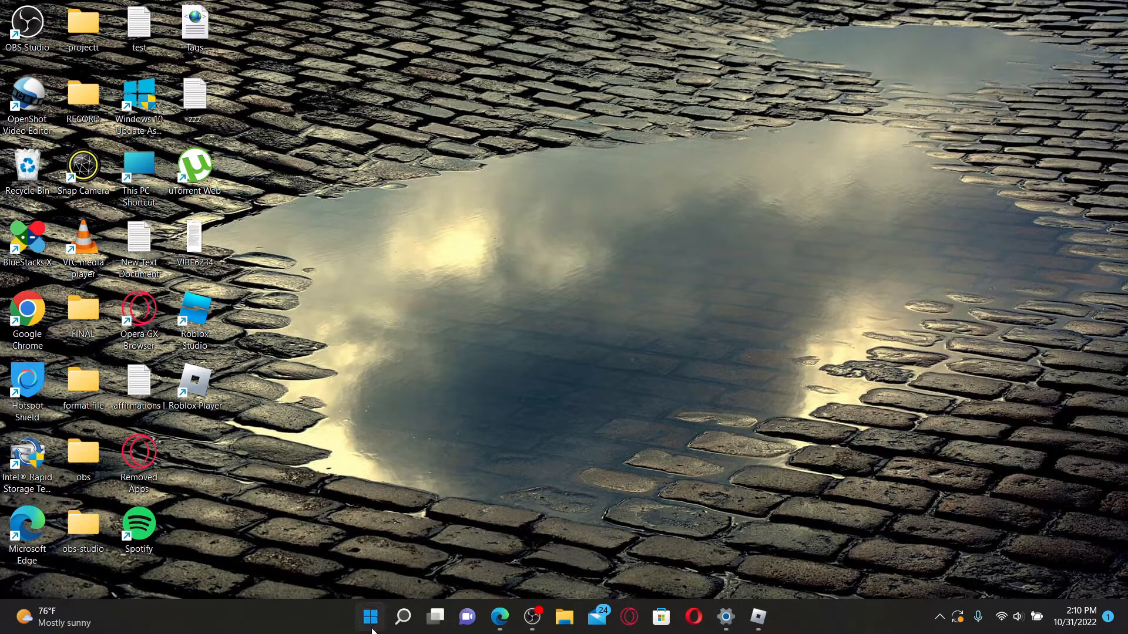
Restart the computer from the Start menu power options, then reopen Start after reboot
click(370, 617)
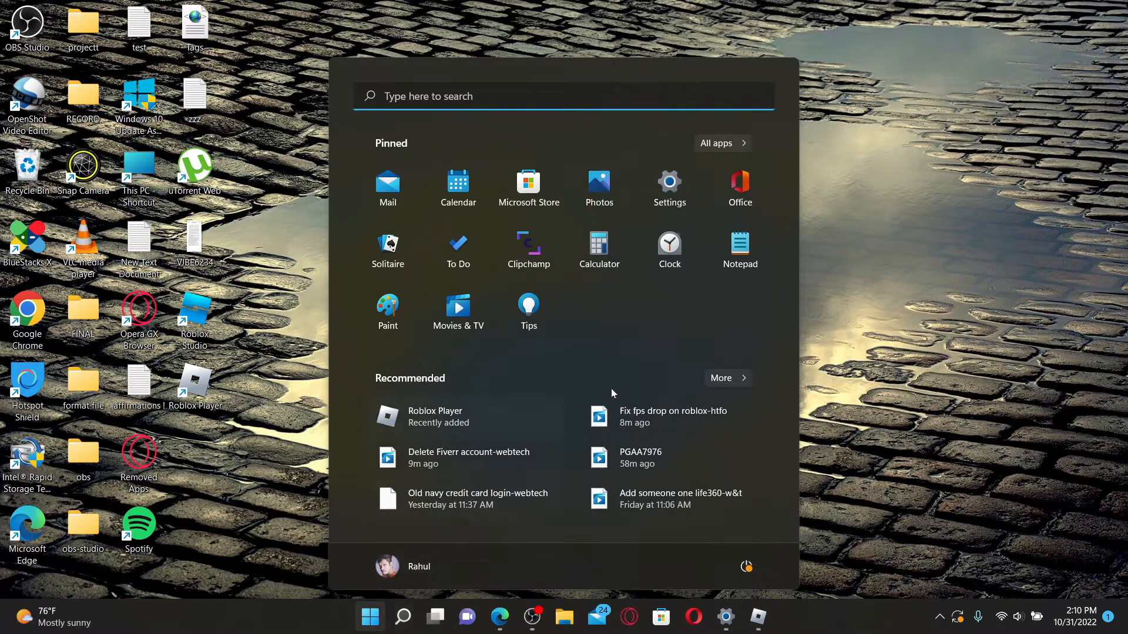
click(746, 566)
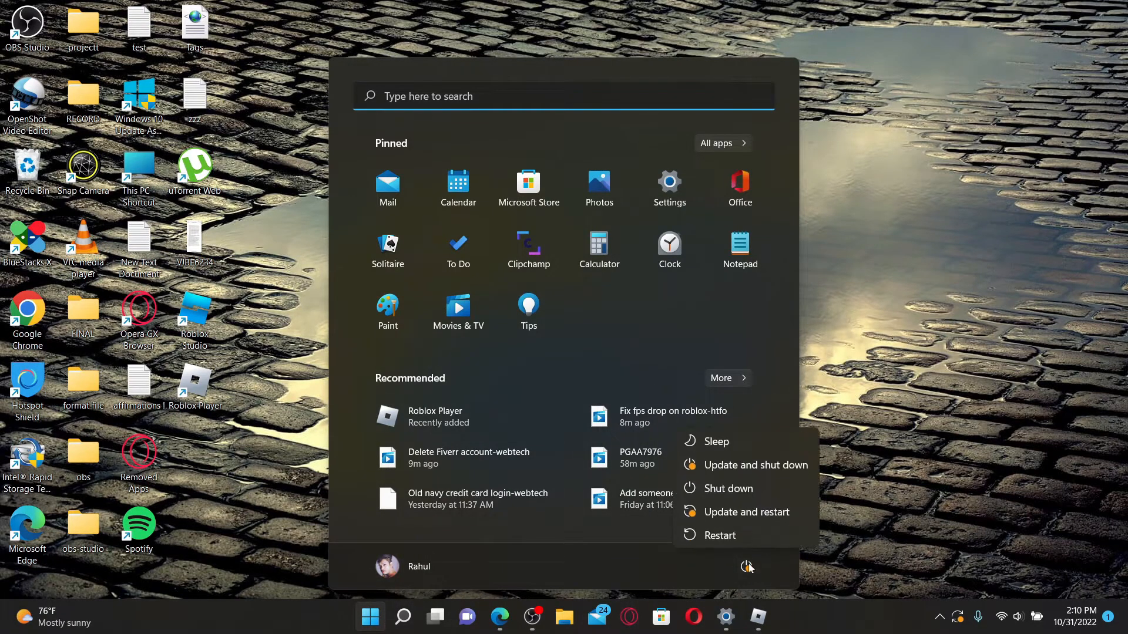
mouse_move(720, 536)
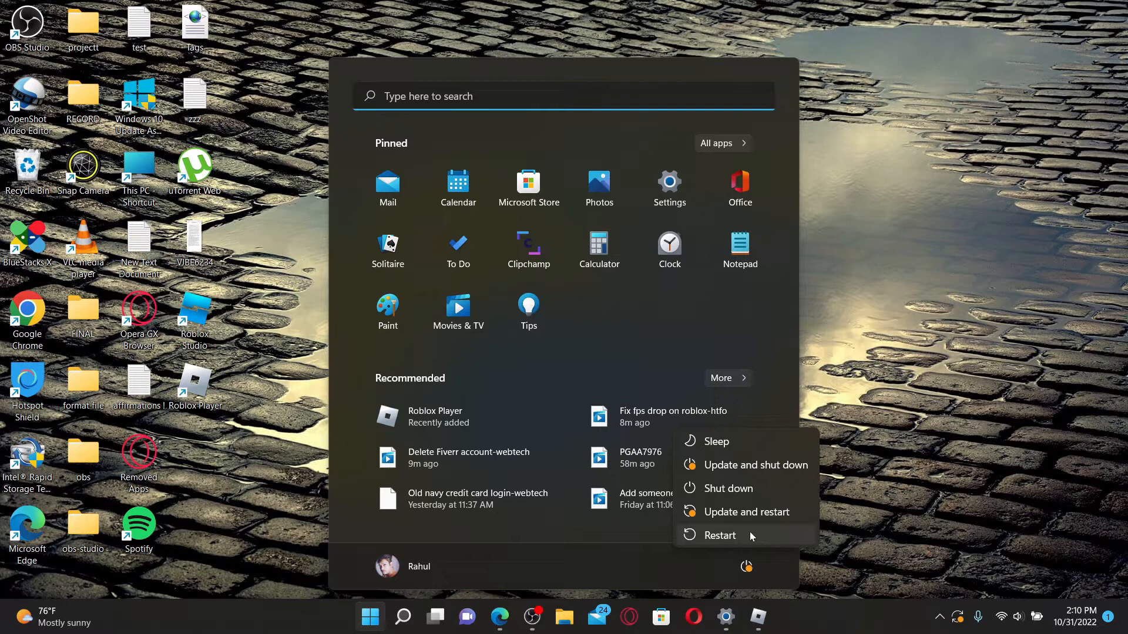
mouse_move(736, 545)
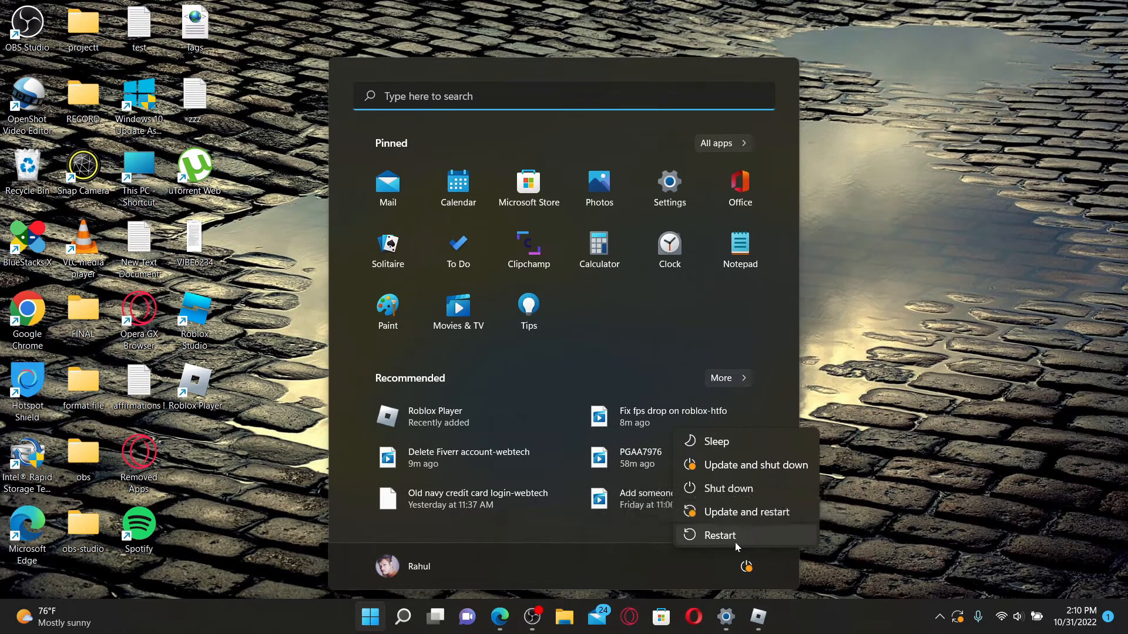
click(902, 502)
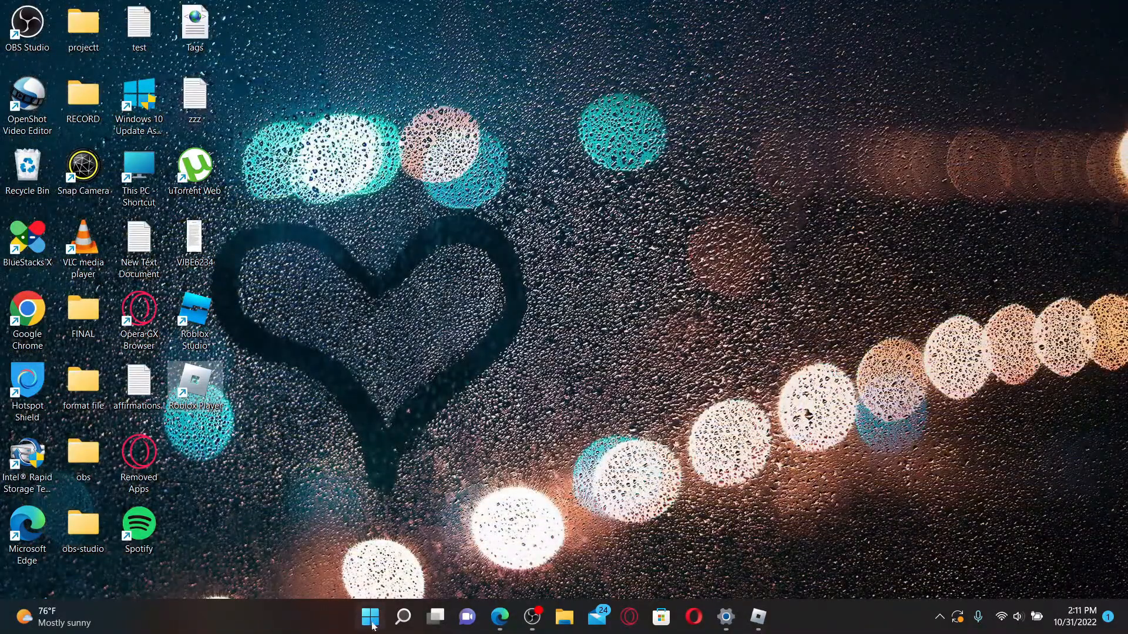
click(371, 616)
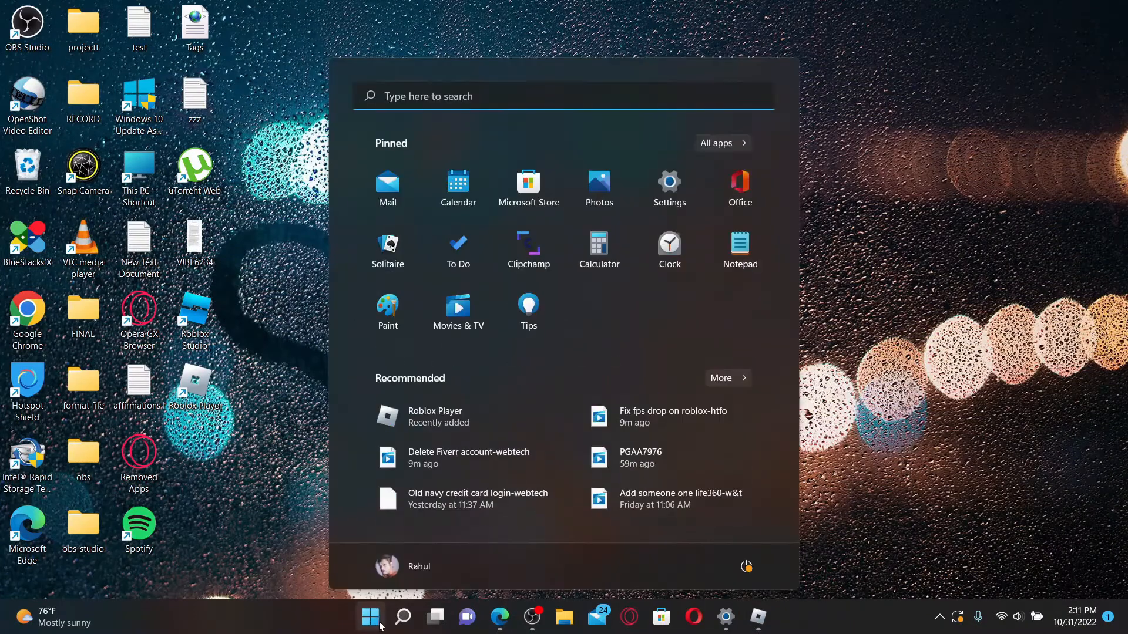
Go from Settings to System and then to the Windows Update page showing restart required
click(668, 183)
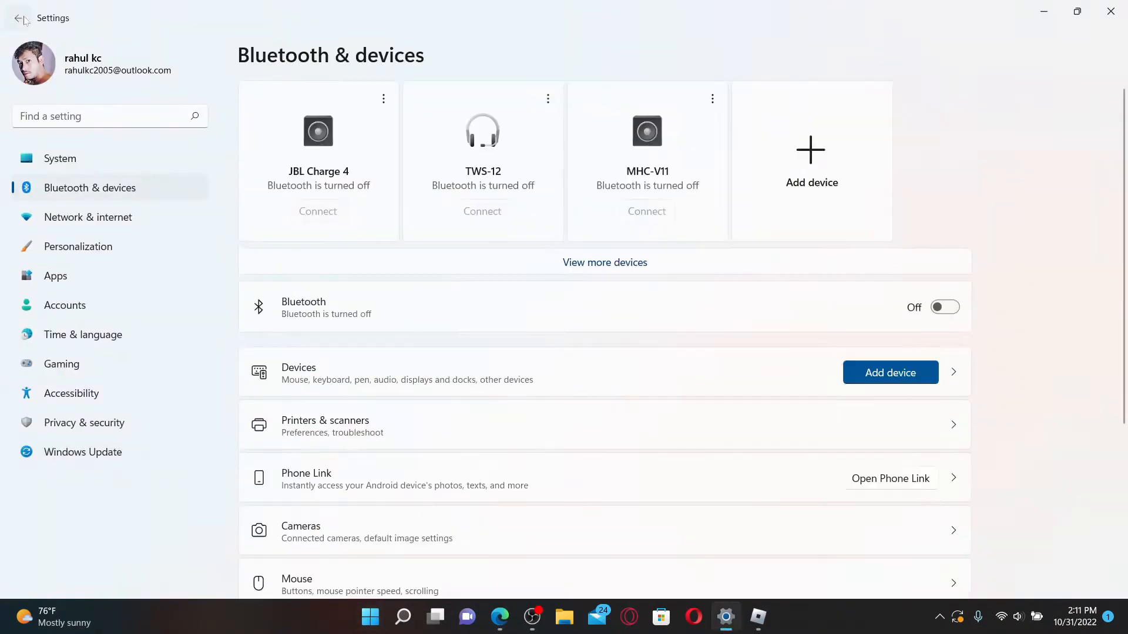
click(60, 159)
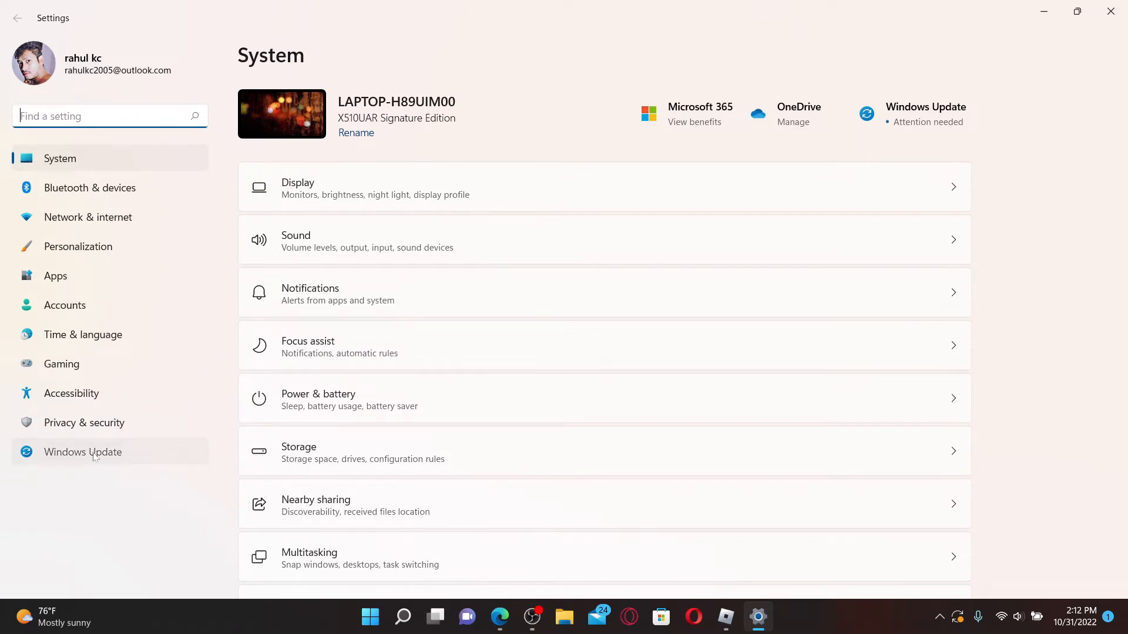
click(82, 451)
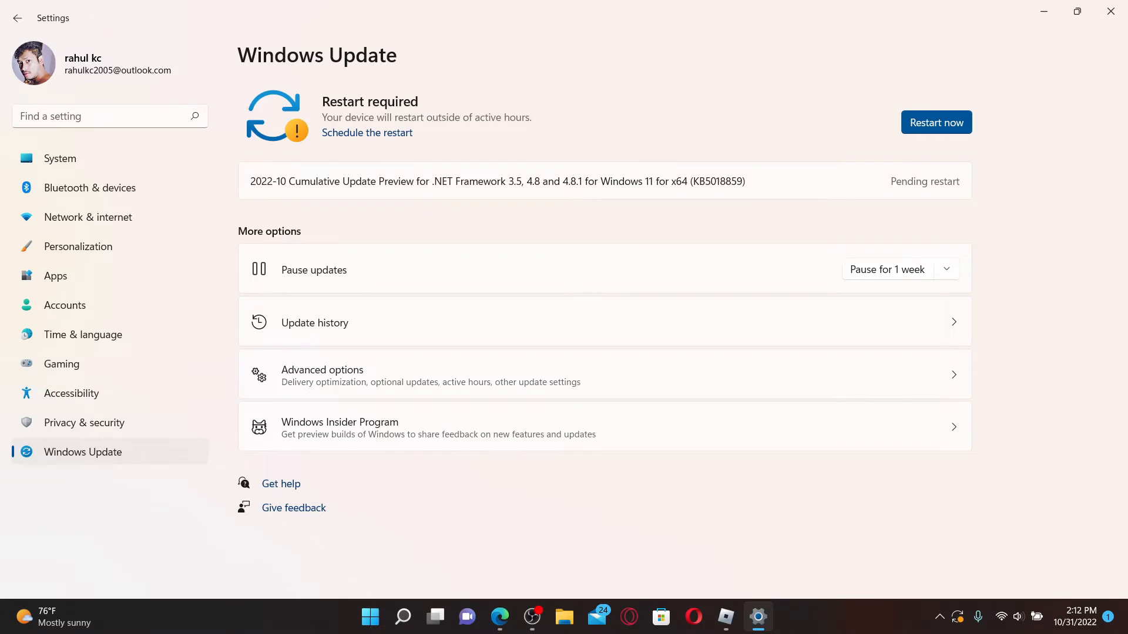
mouse_move(891, 147)
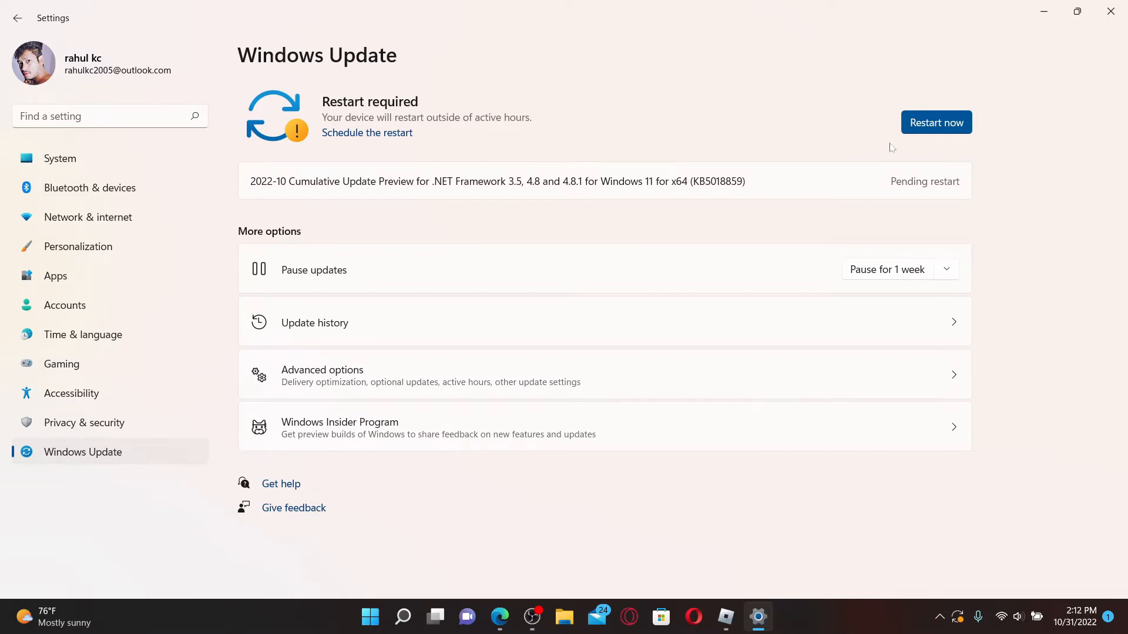
mouse_move(471, 200)
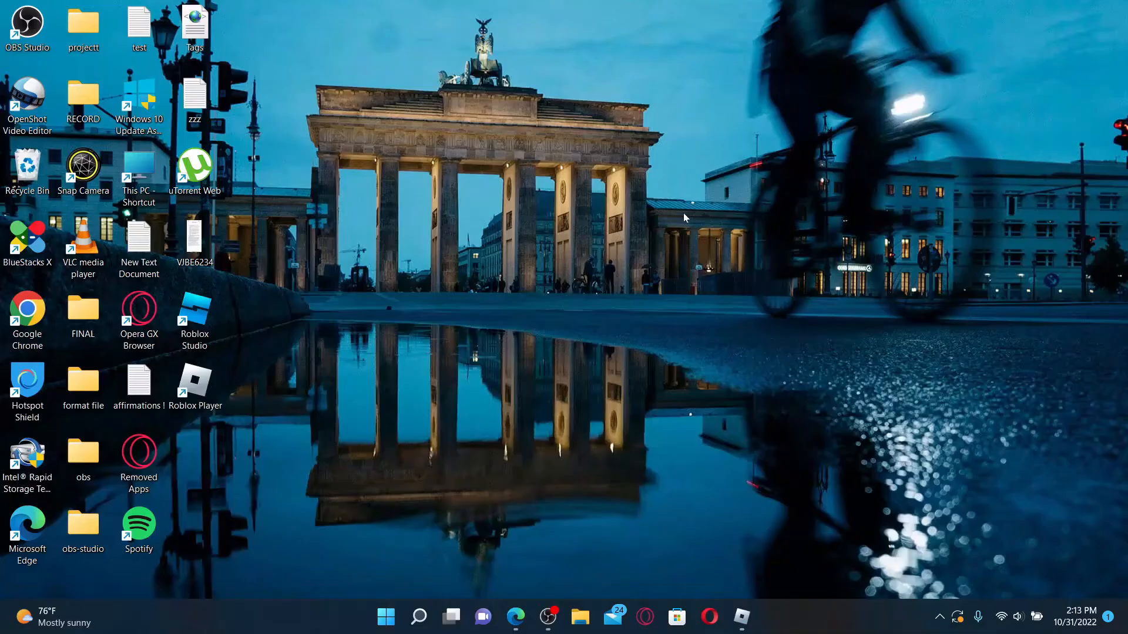
mouse_move(502, 409)
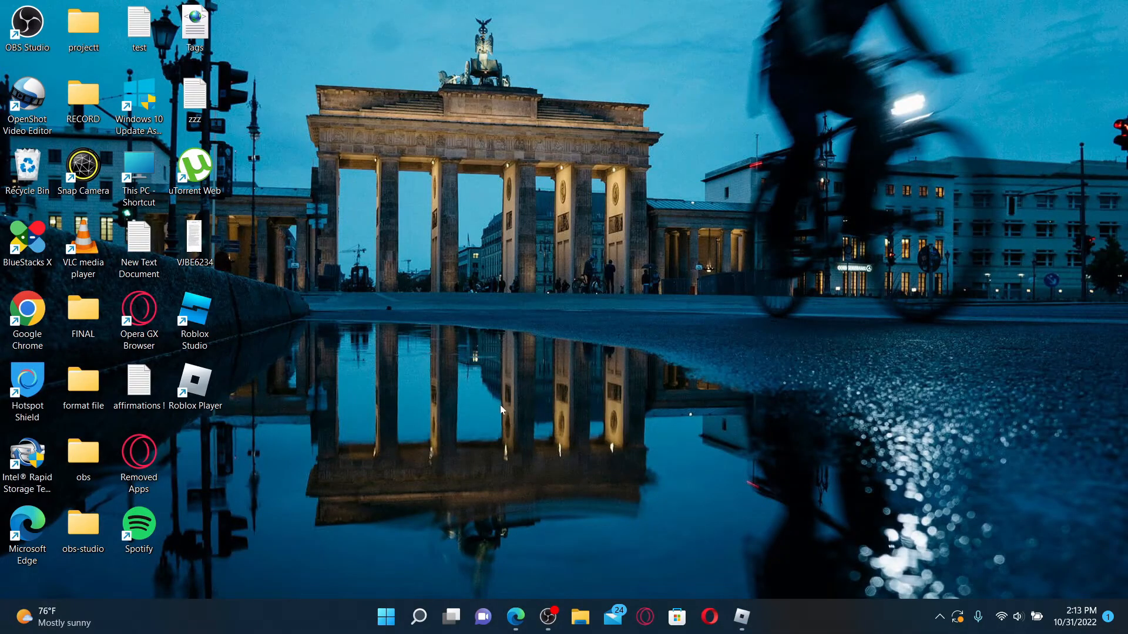
mouse_move(195, 382)
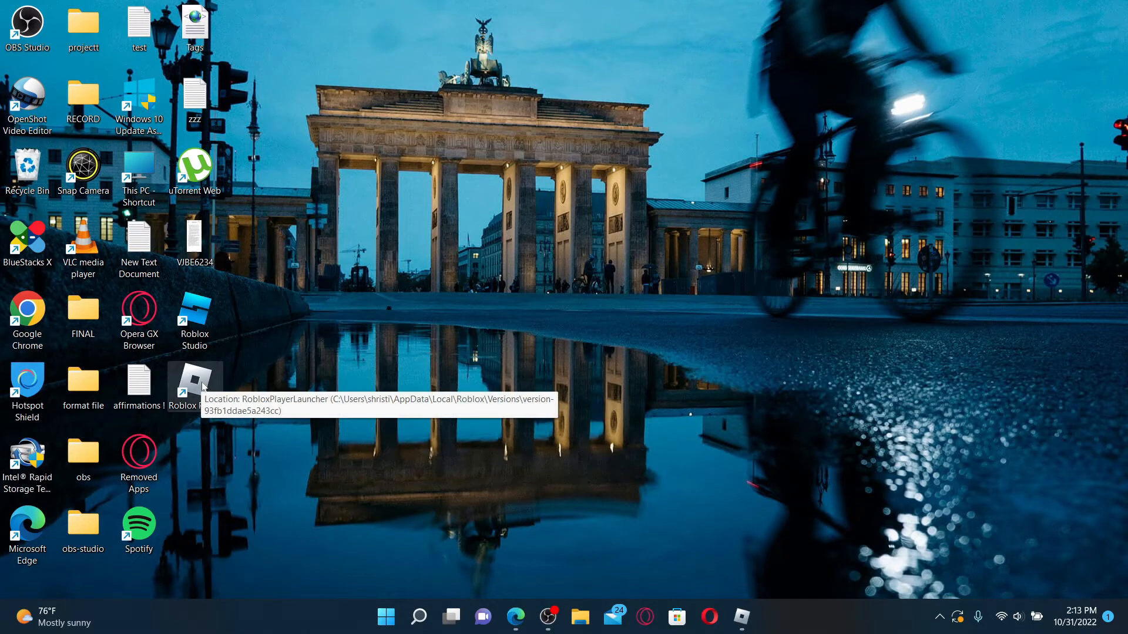